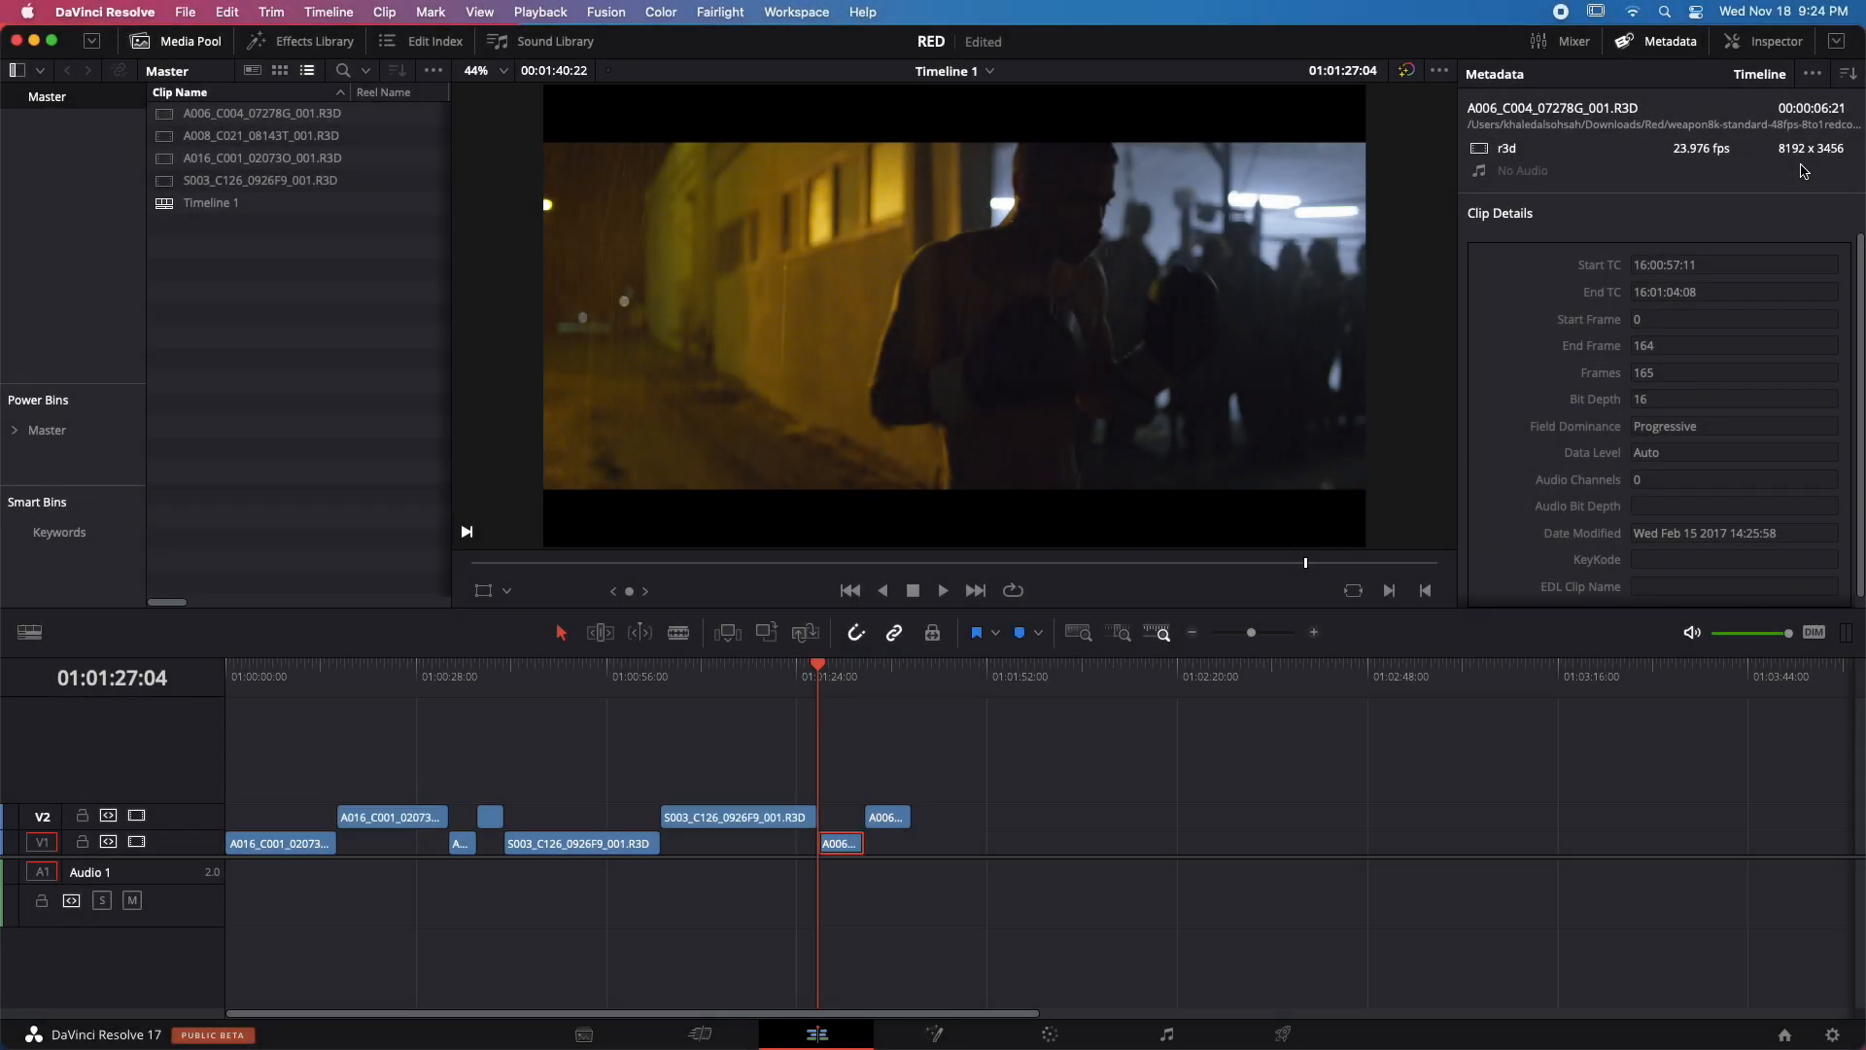
# - Play Timeline 1 from its start, beginning with the 4K drag-racing A016 clip
pyautogui.click(539, 11)
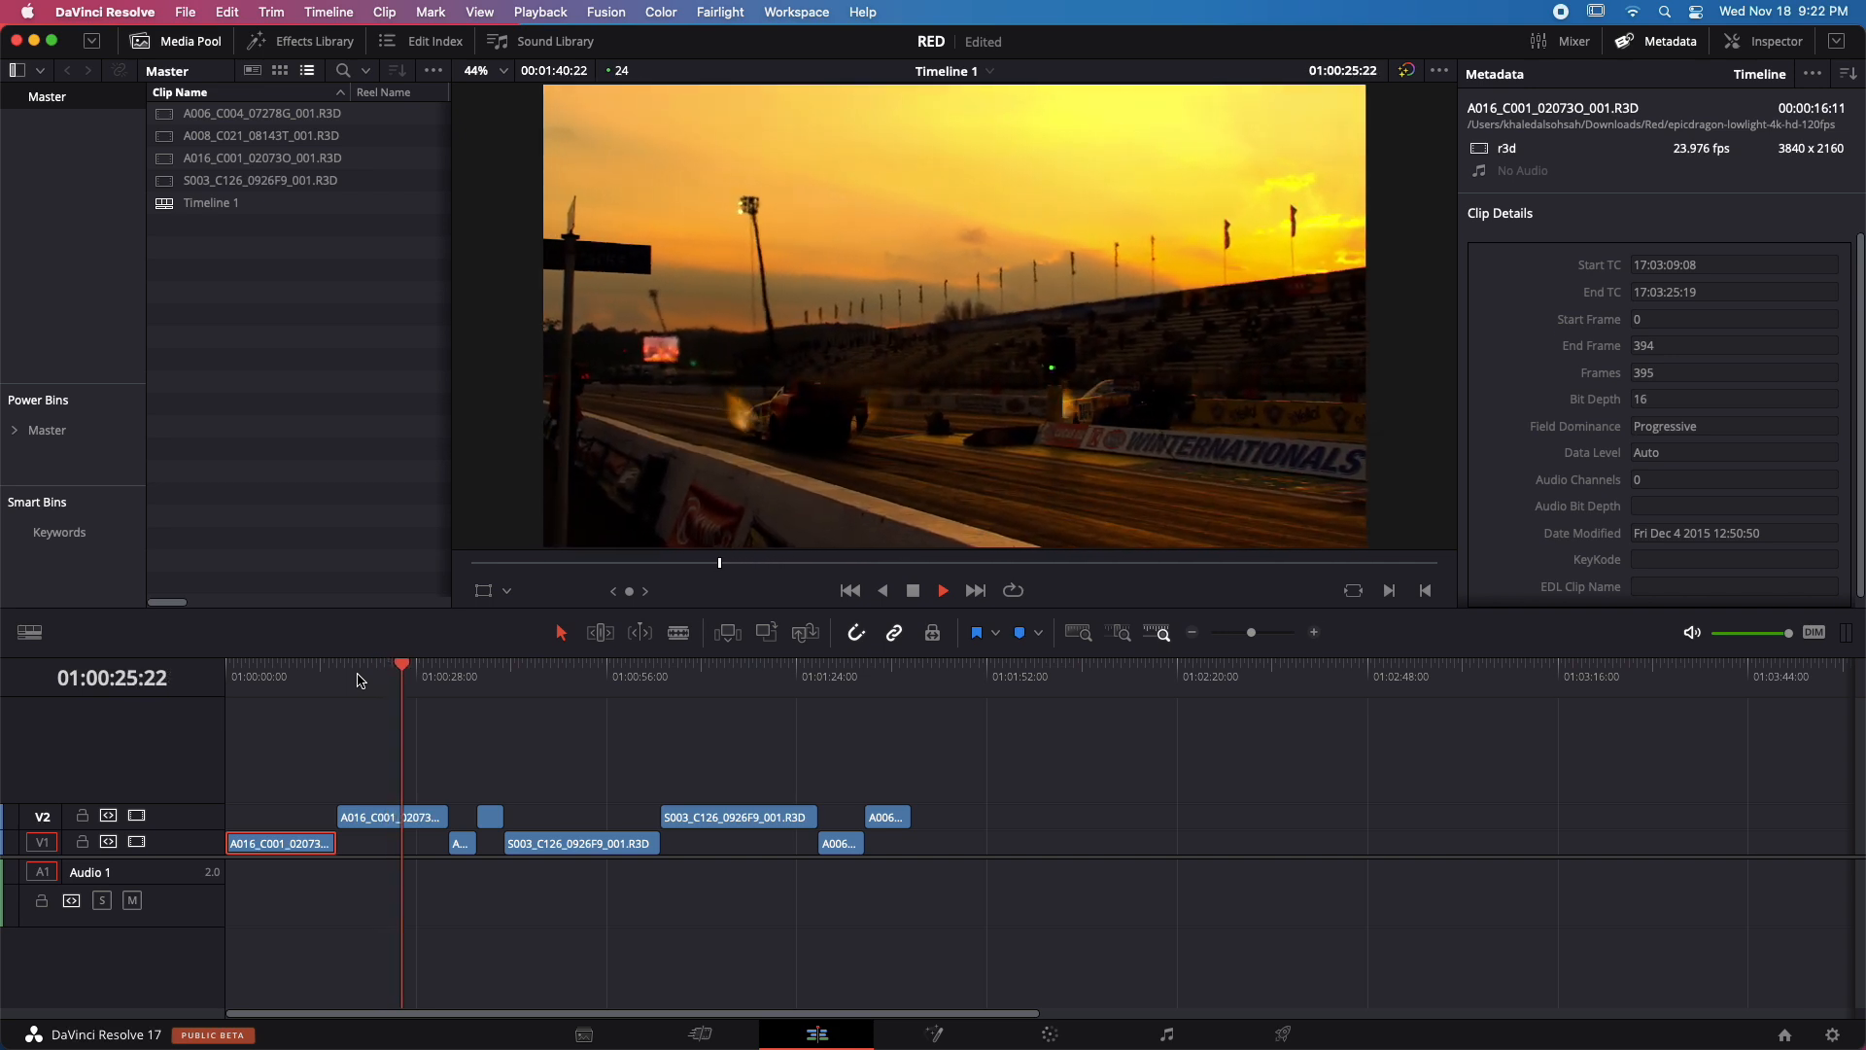
pyautogui.click(738, 816)
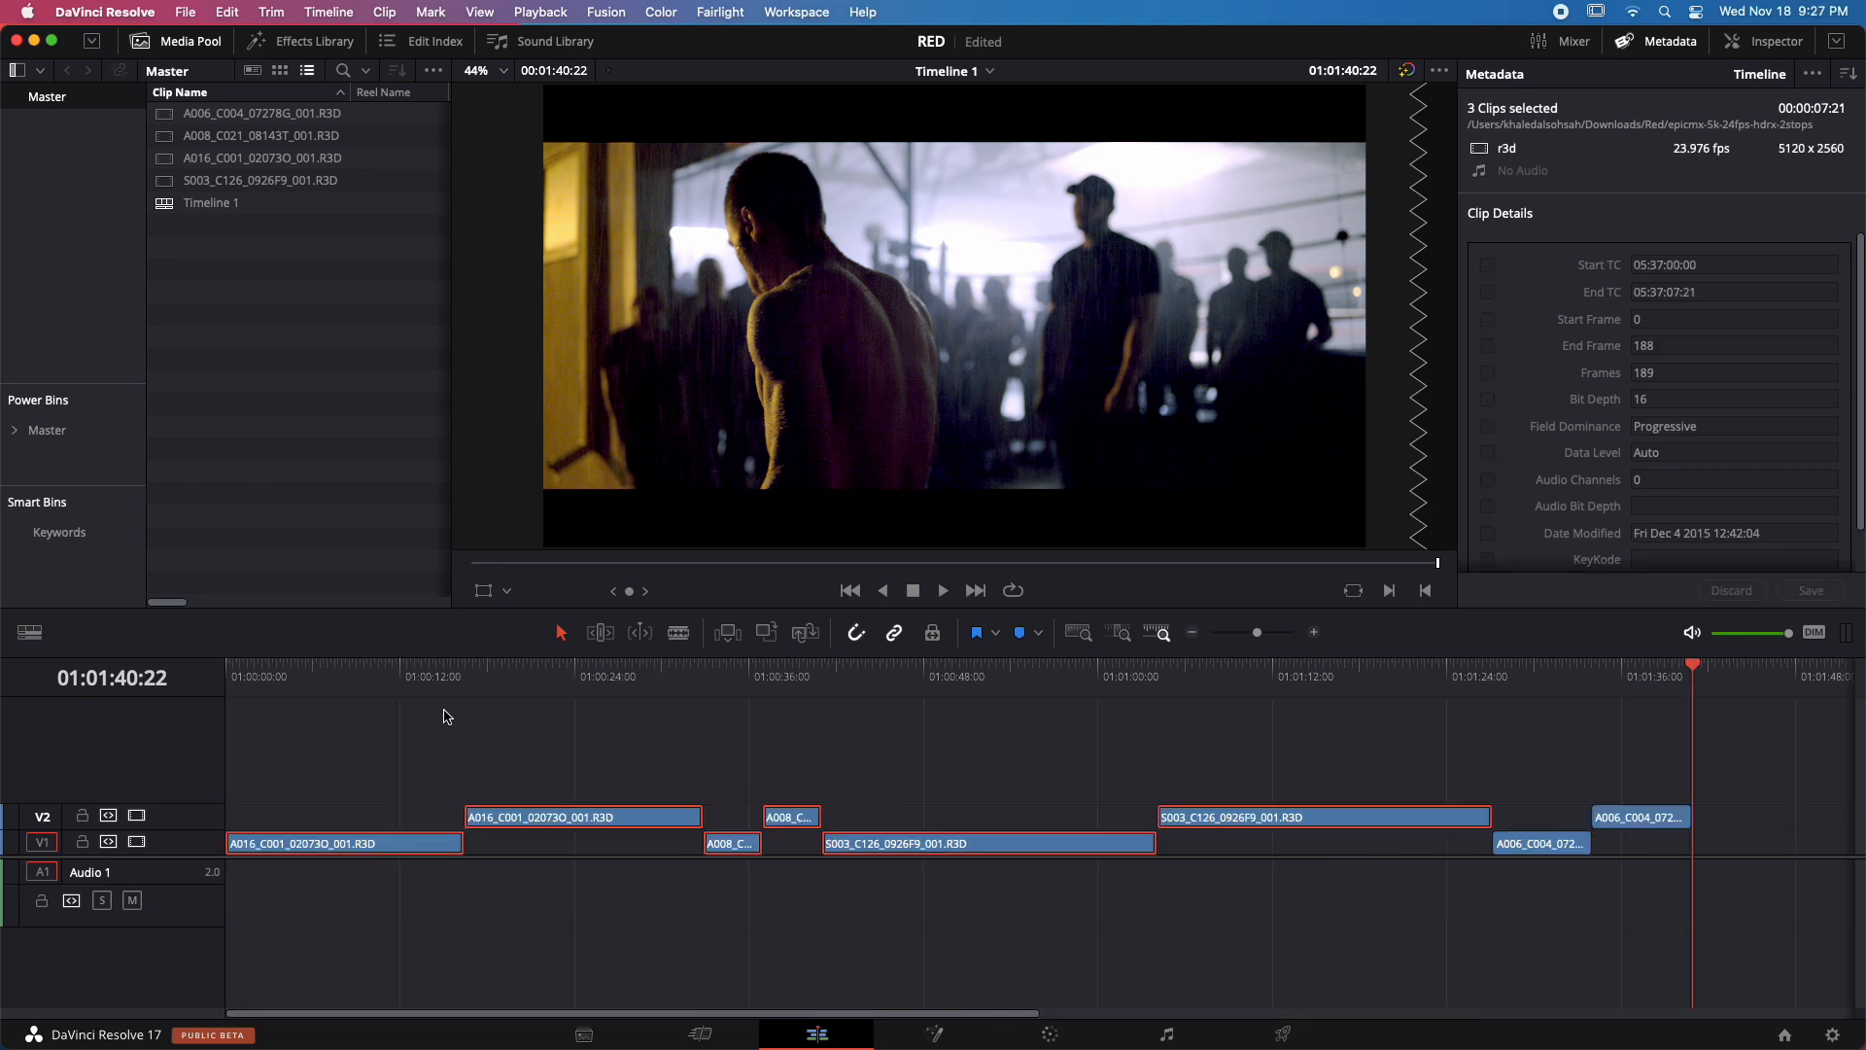
pyautogui.click(1493, 676)
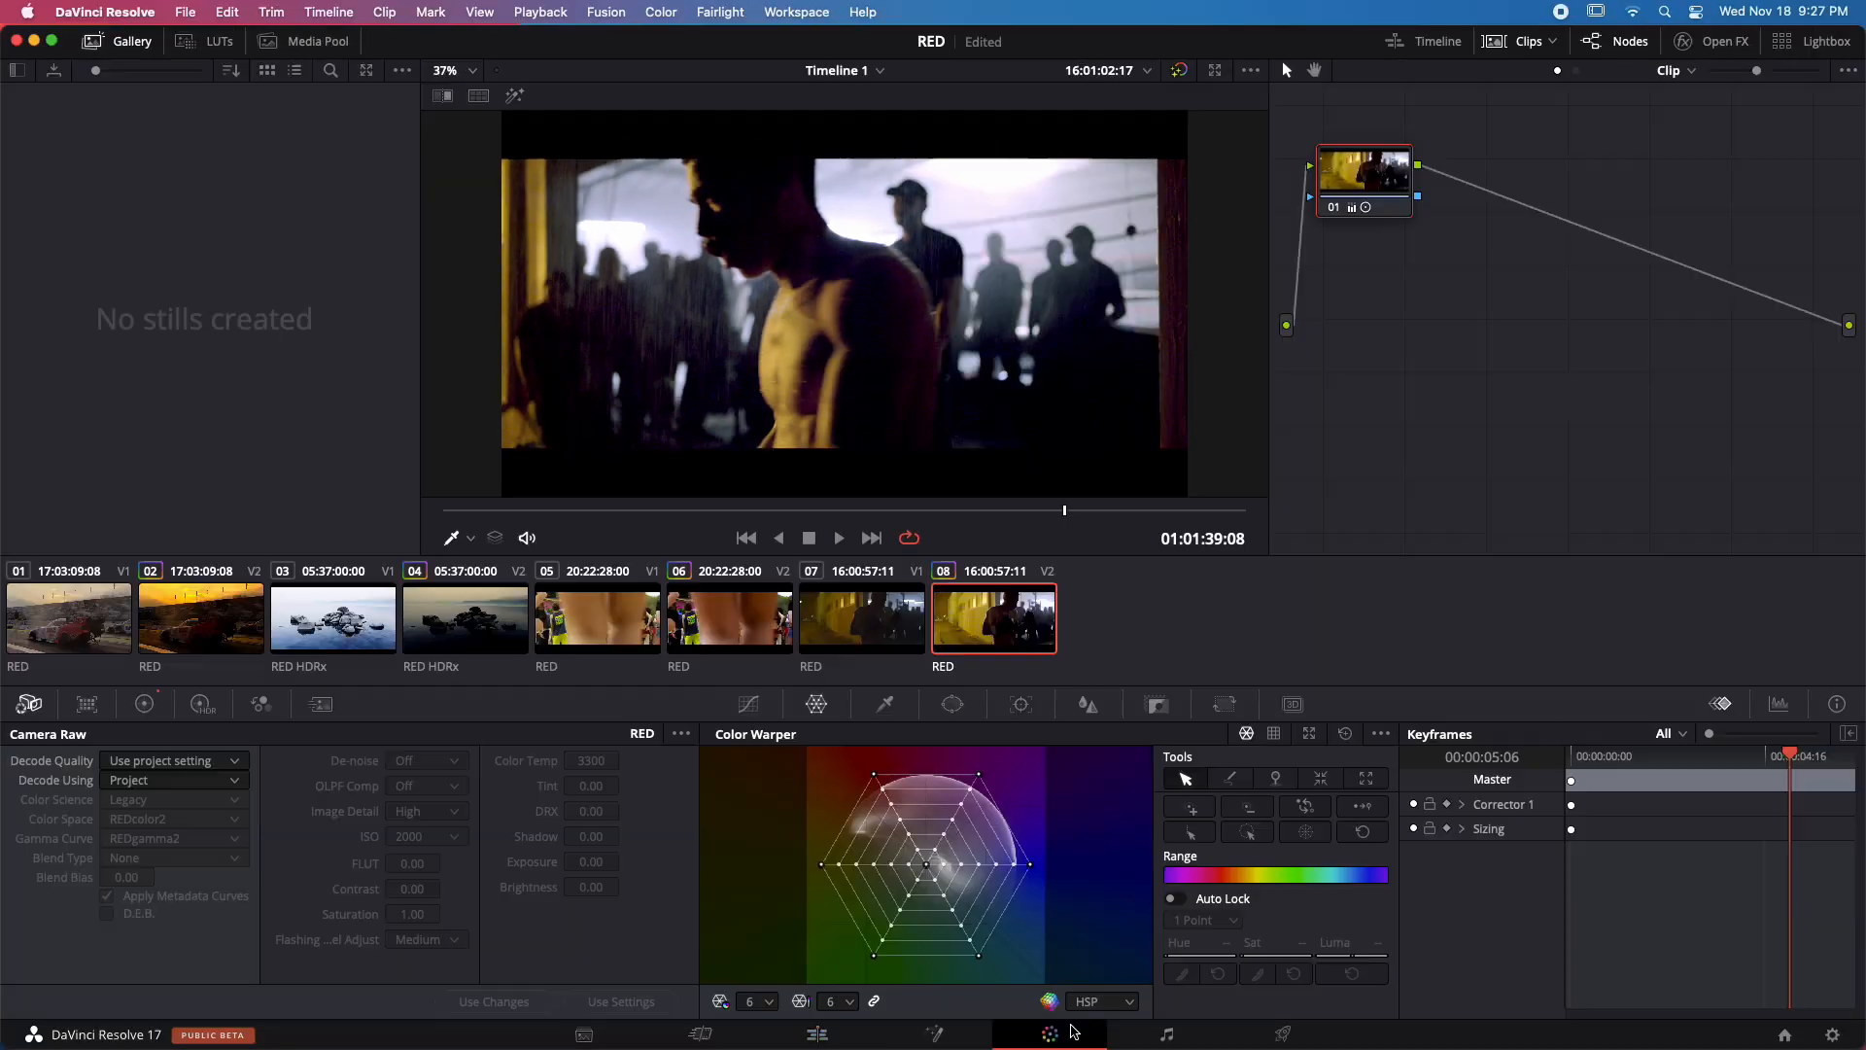
# - Add a serial node after the first node in the boxing-gym clip's grade
pyautogui.click(540, 12)
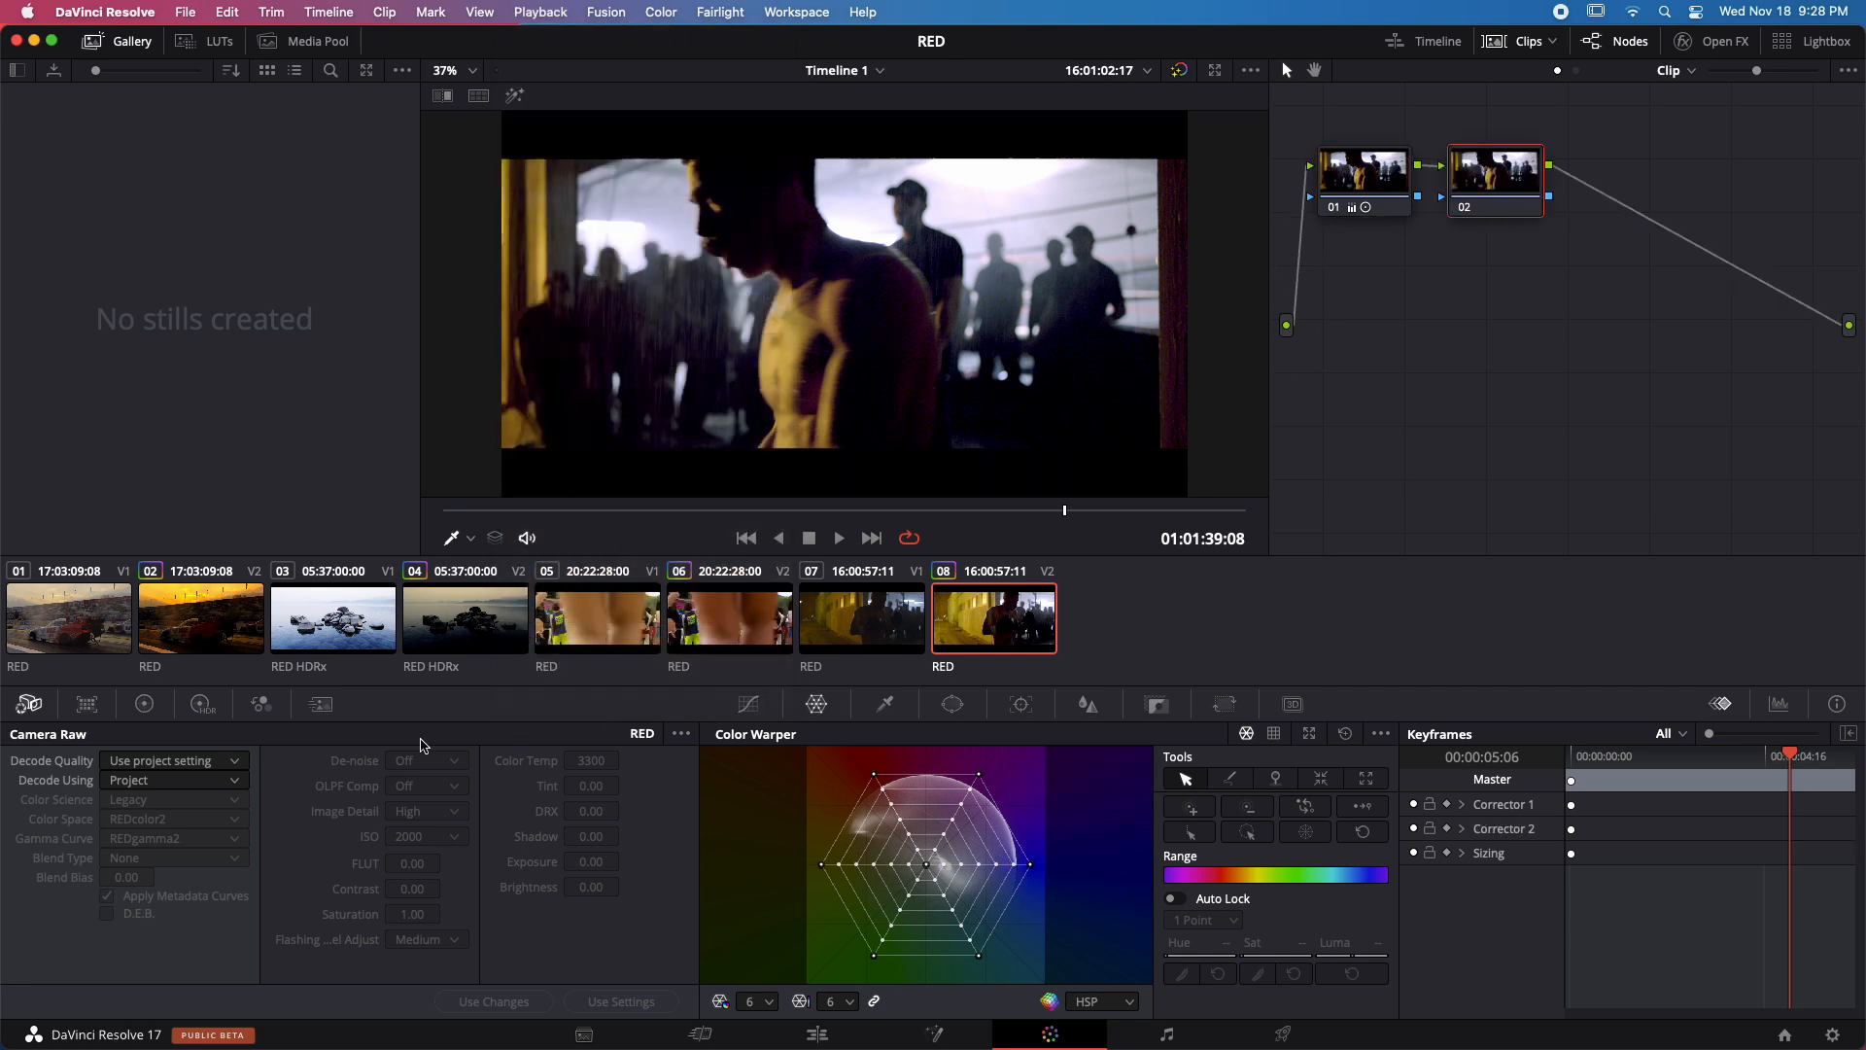
# - Load clip 02, the orange race-car sunset shot, into the viewer and node graph
pyautogui.click(540, 12)
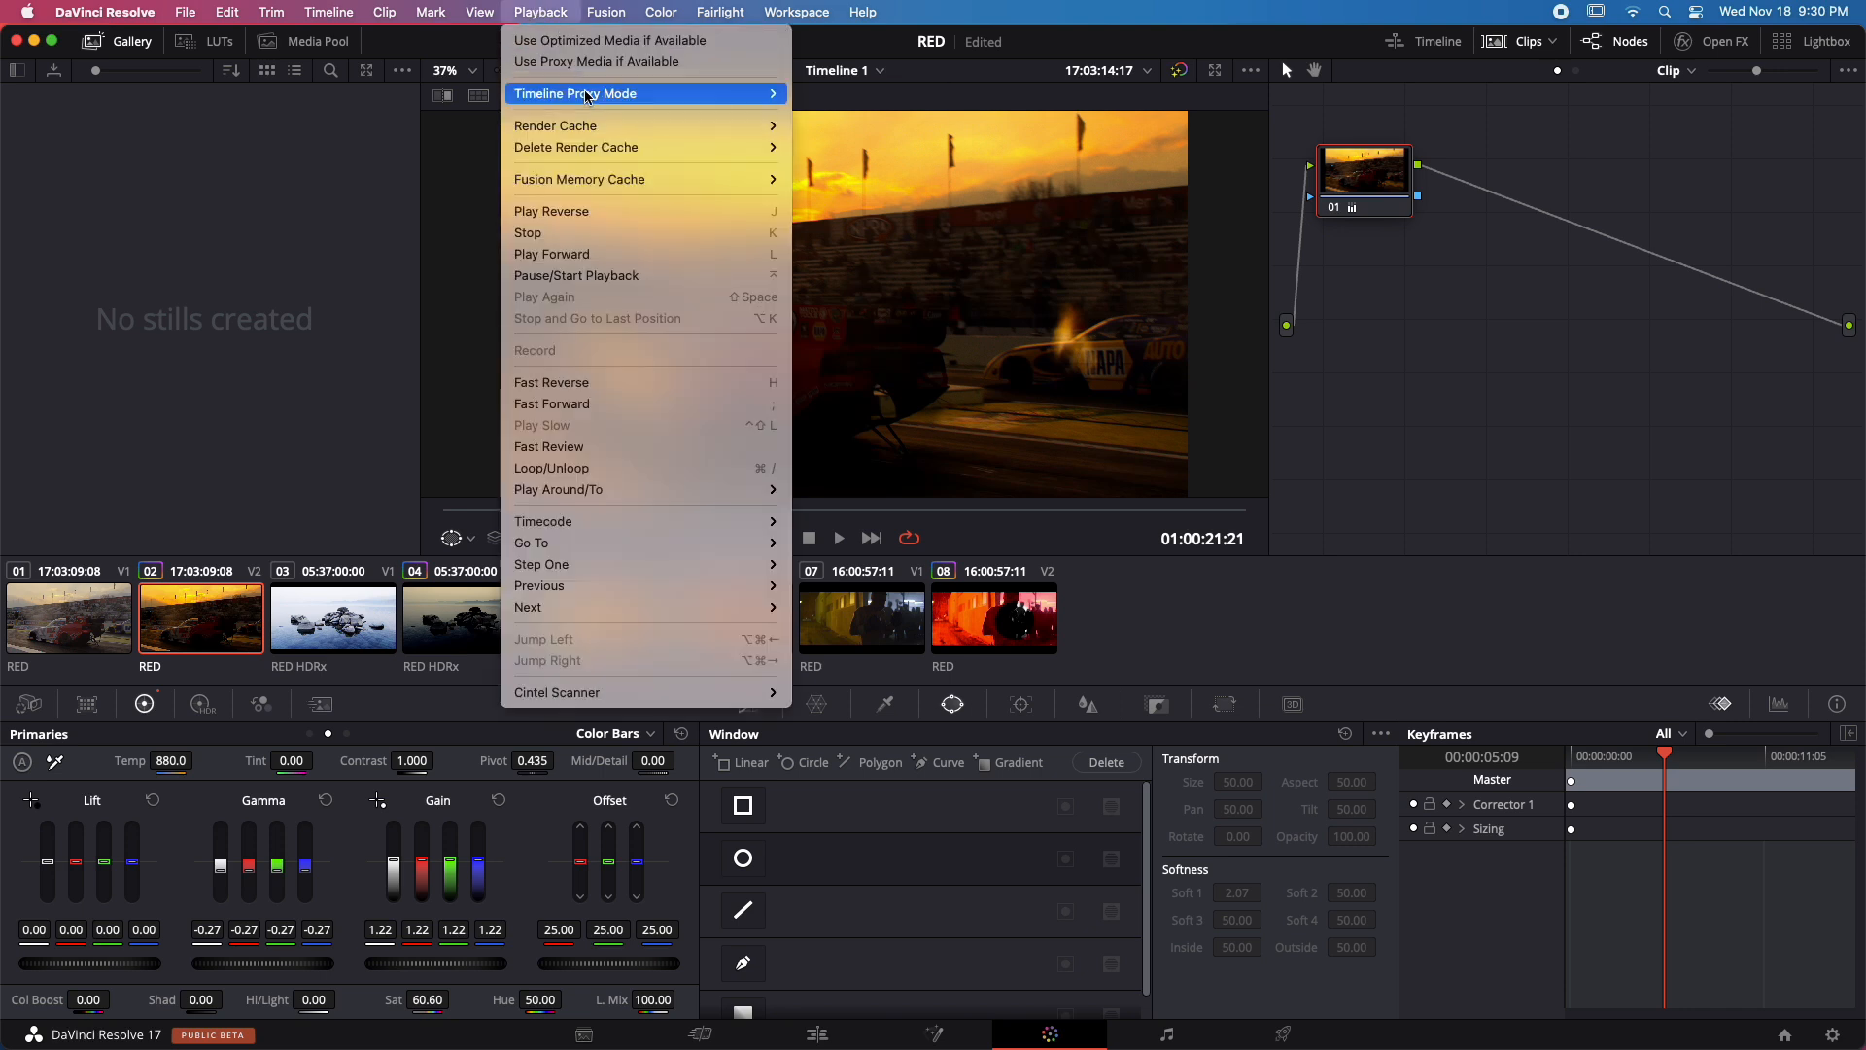